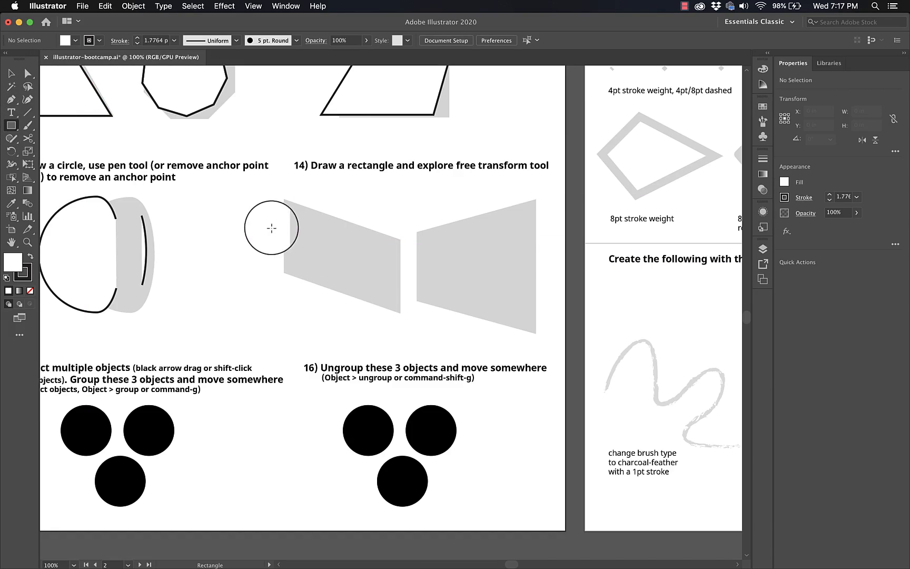
# Step: Draw a black rectangle between the grey trapezoids and nudge it slightly right
pyautogui.moveTo(272, 227); pyautogui.dragTo(406, 287)
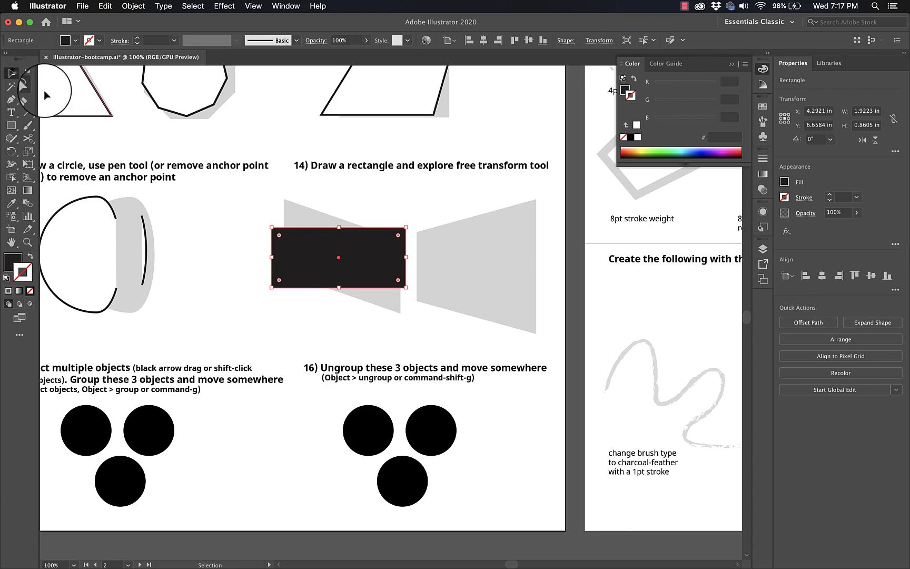
pyautogui.moveTo(337, 258); pyautogui.dragTo(352, 260)
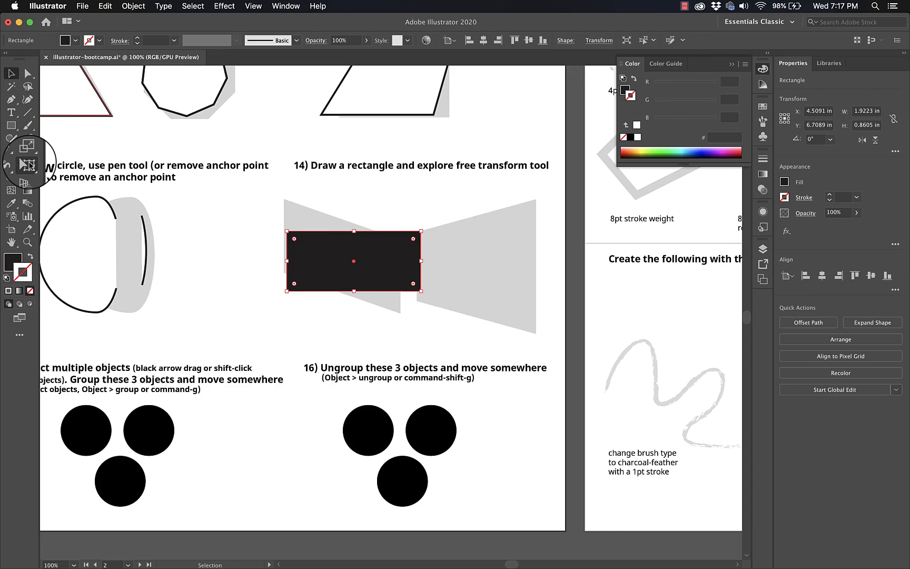
# Step: With Free Transform, enlarge the rectangle from its corners, then tilt and reposition it slightly
pyautogui.click(26, 164)
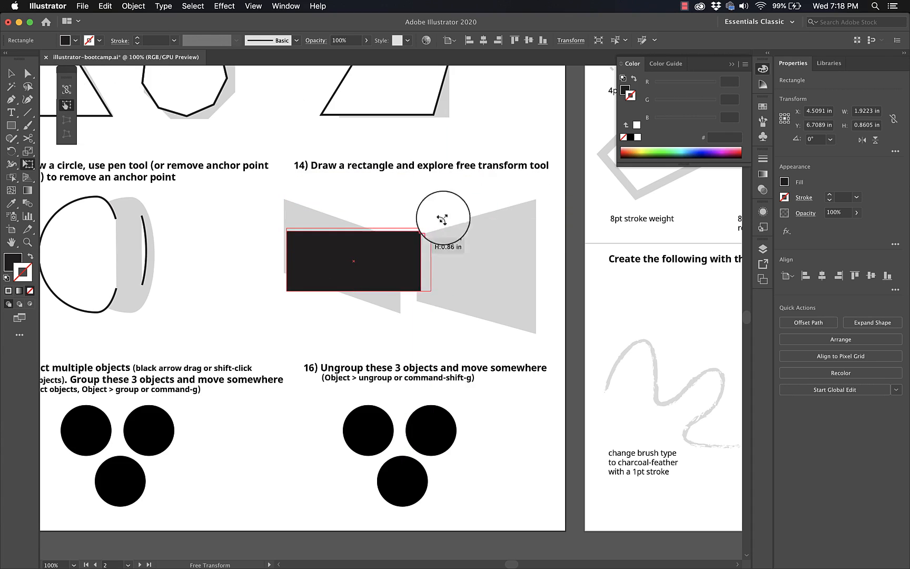
pyautogui.moveTo(443, 219); pyautogui.dragTo(501, 296)
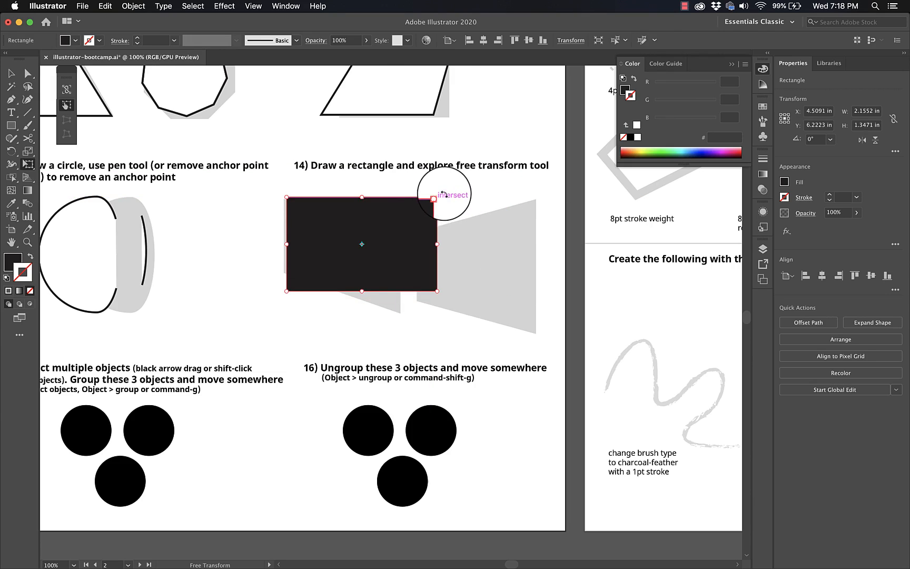
pyautogui.moveTo(433, 198); pyautogui.dragTo(446, 196)
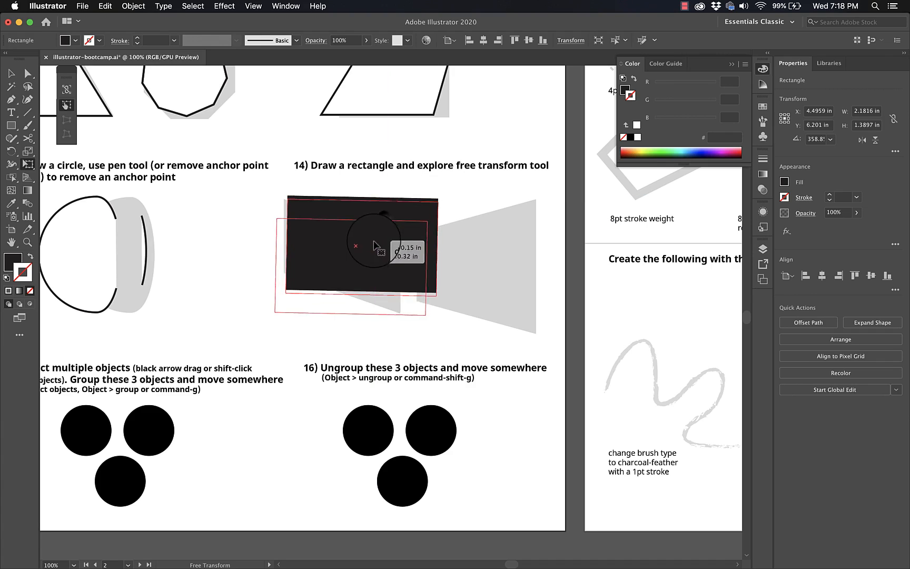
pyautogui.moveTo(356, 245); pyautogui.dragTo(434, 216)
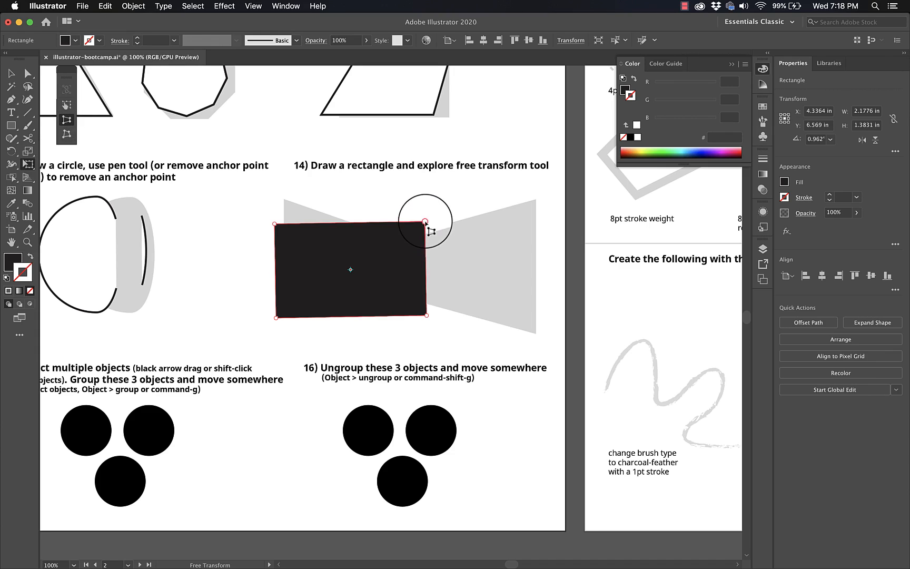
# Step: Perspective-distort the rectangle into a trapezoid, undo a narrowed top, and move it left
pyautogui.moveTo(425, 223); pyautogui.dragTo(428, 197)
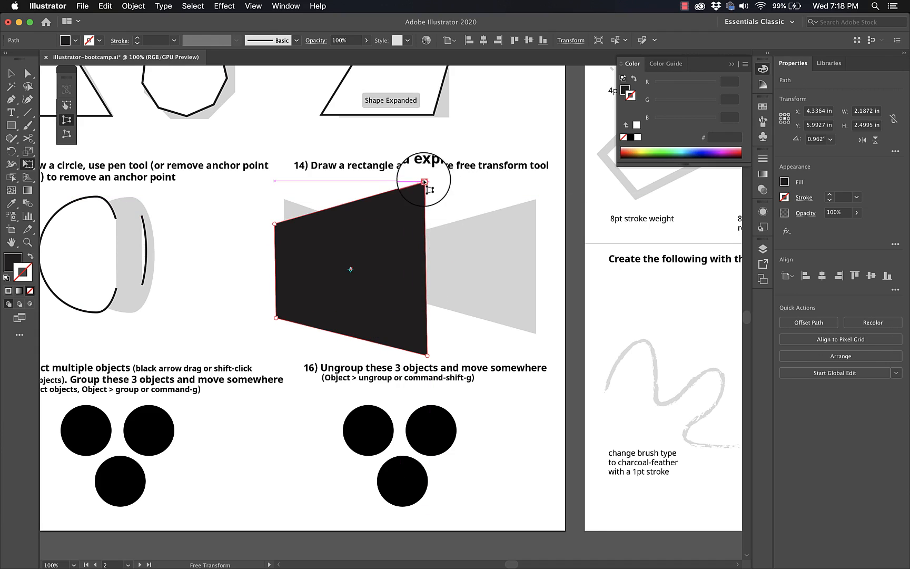
pyautogui.moveTo(422, 178); pyautogui.dragTo(298, 219)
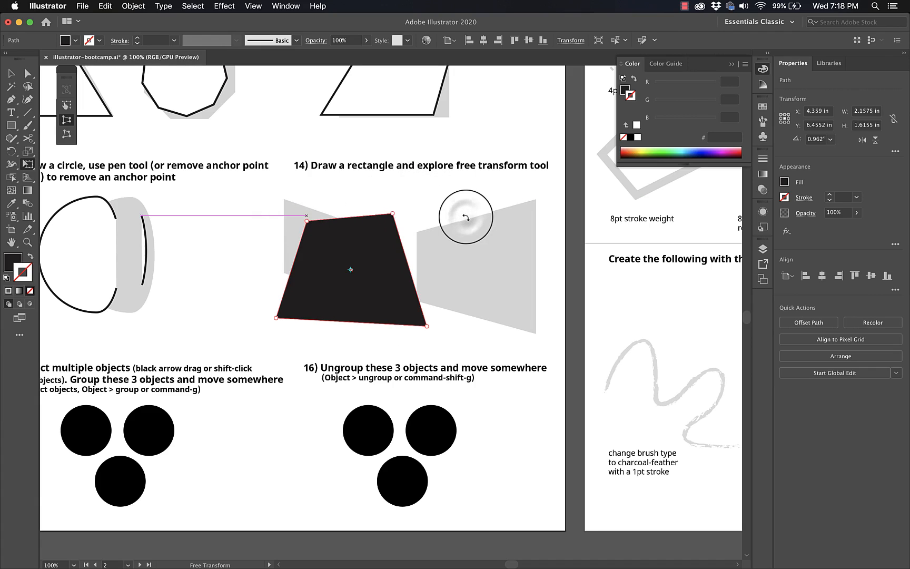
pyautogui.press('cmd+z')
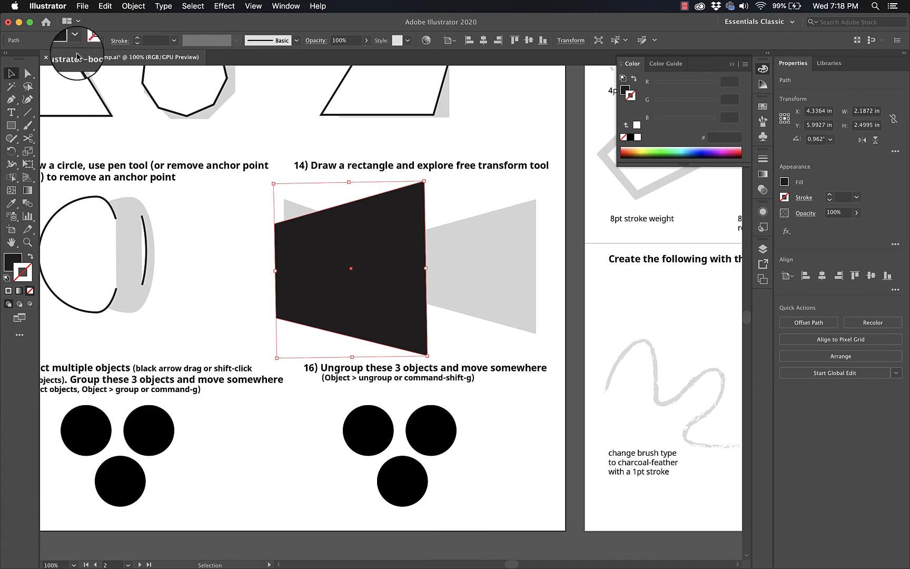
pyautogui.moveTo(350, 268); pyautogui.dragTo(295, 286)
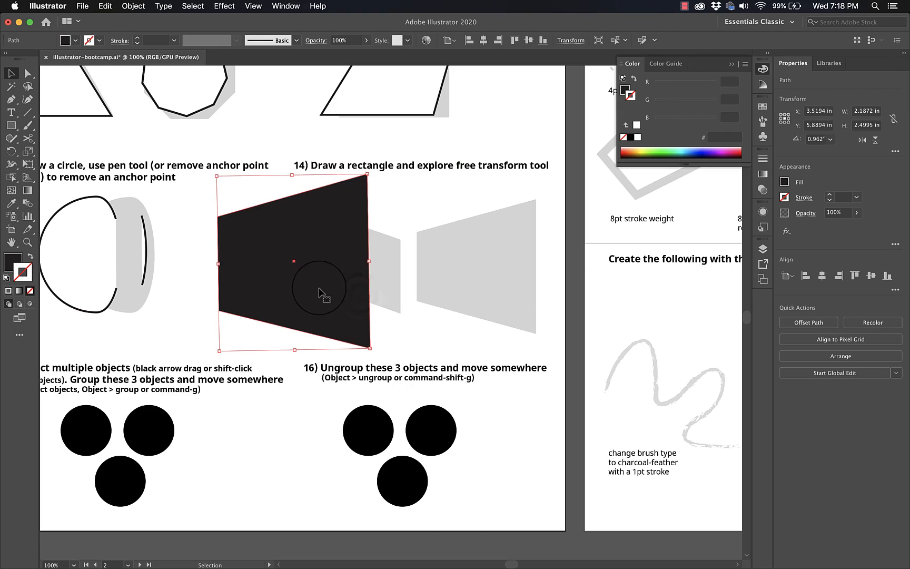
# Step: Revert to the rectangle and free-distort its corners into an irregular four-sided shape
pyautogui.press('cmd+z')
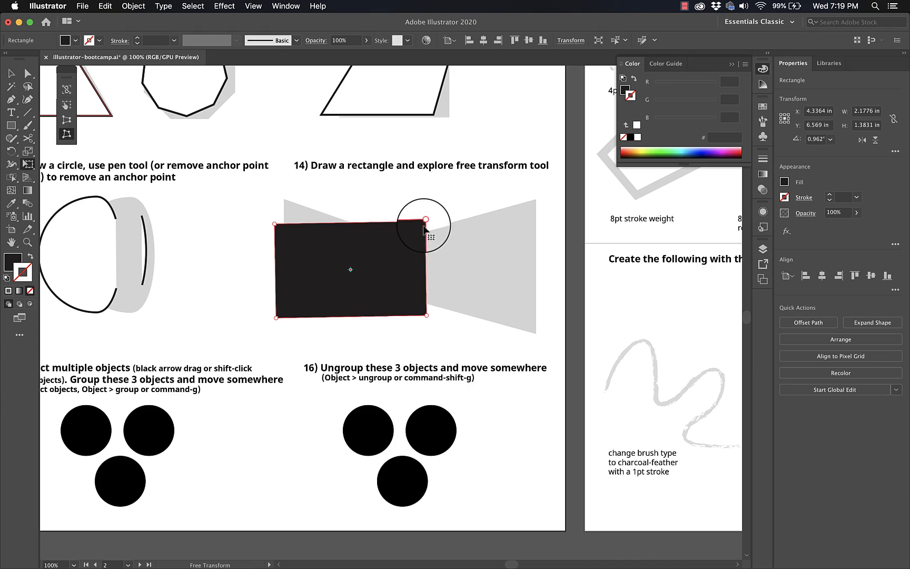
pyautogui.moveTo(427, 220); pyautogui.dragTo(484, 243)
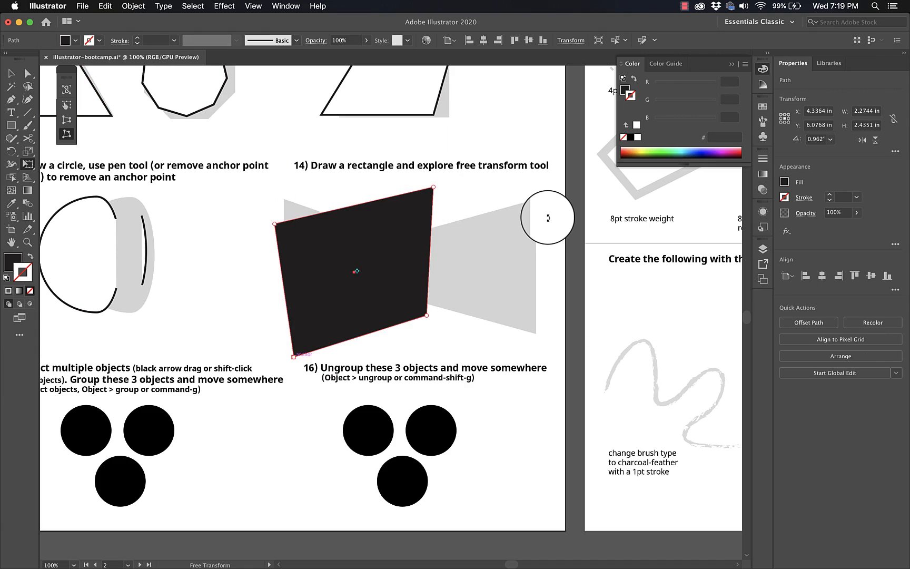
pyautogui.moveTo(546, 218); pyautogui.dragTo(265, 174)
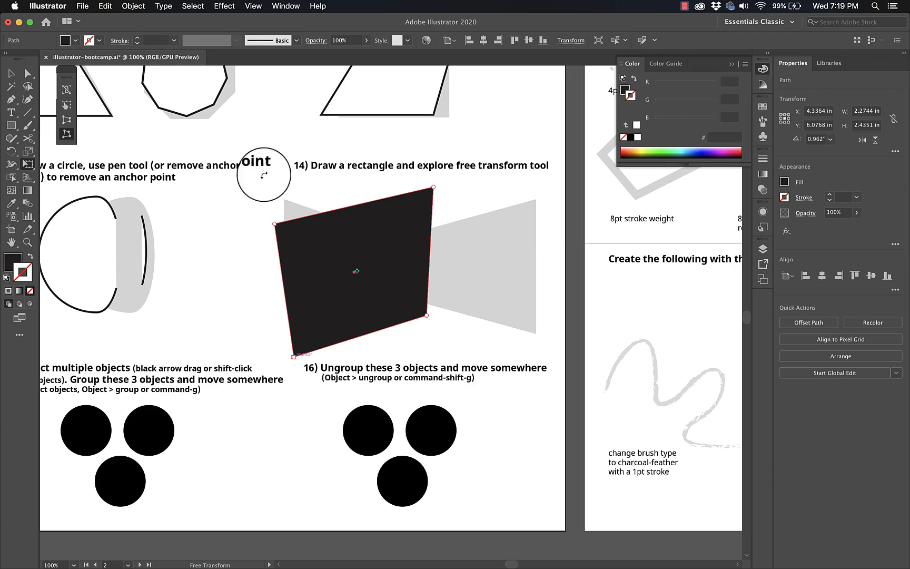
pyautogui.click(10, 126)
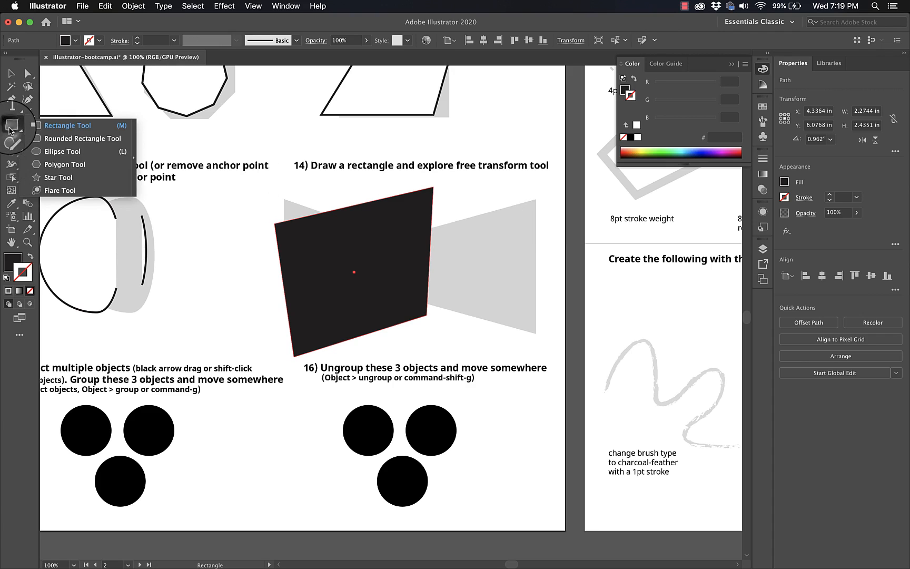